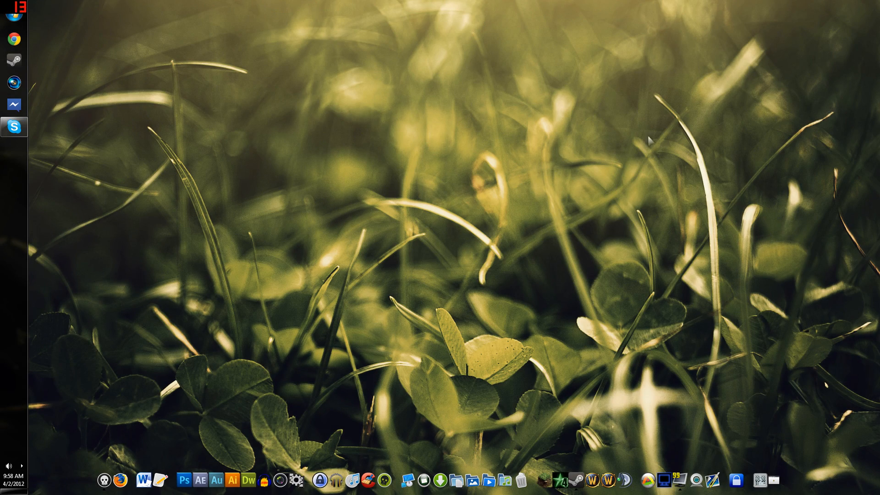
mouse_move(195, 76)
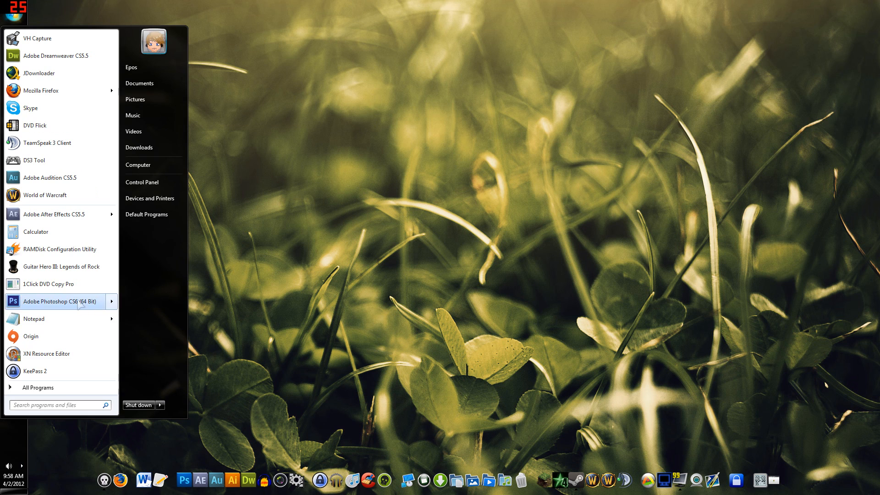
Launch Adobe Photoshop CS6 (64 Bit) from the Windows 7 Start menu
left_click(58, 301)
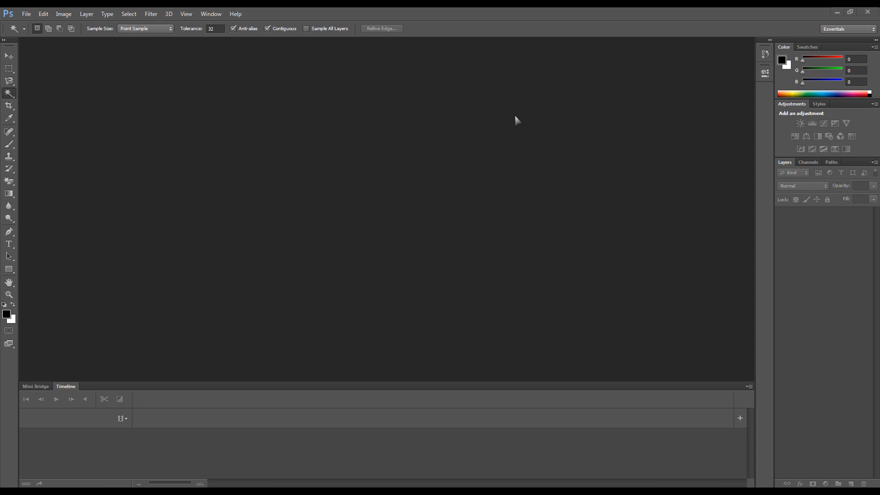
mouse_move(444, 15)
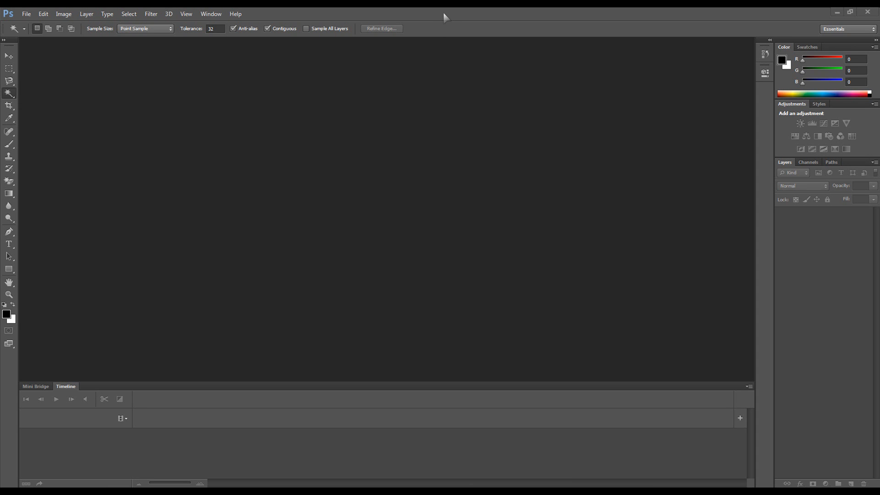
mouse_move(425, 18)
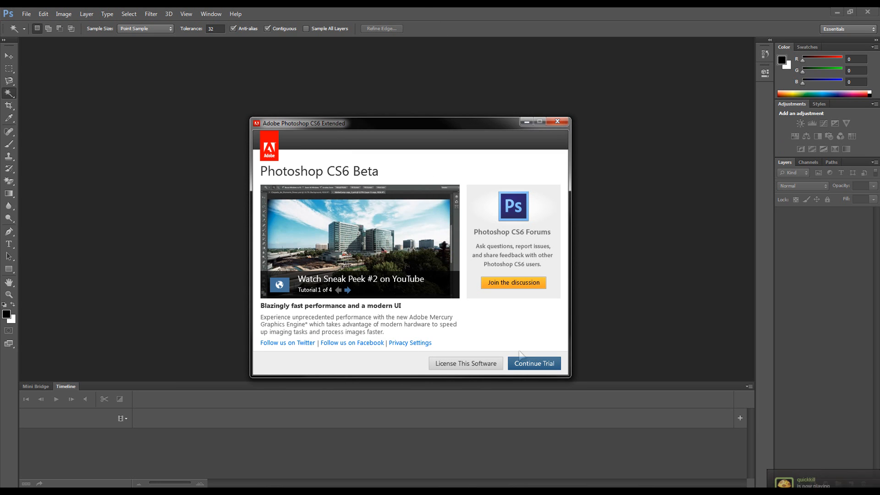
Continue the trial, create a new white 1920×1080-pixel document, and select the Move tool
left_click(534, 363)
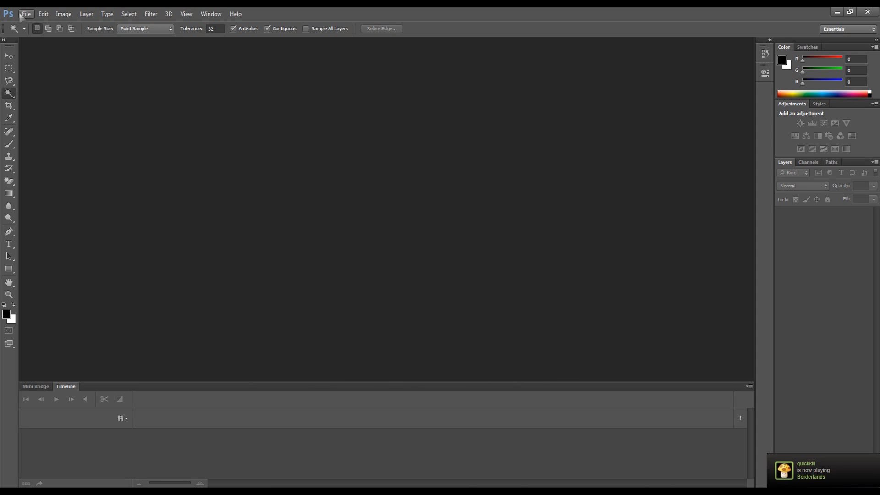
left_click(30, 14)
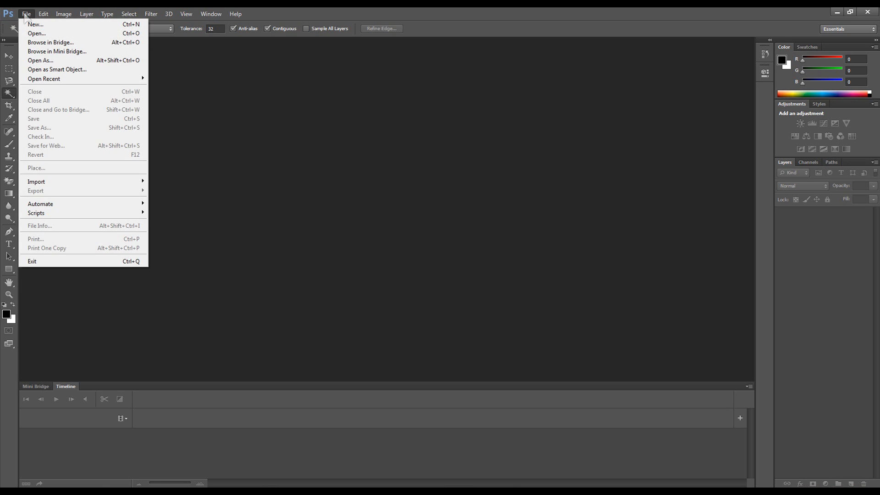
left_click(26, 16)
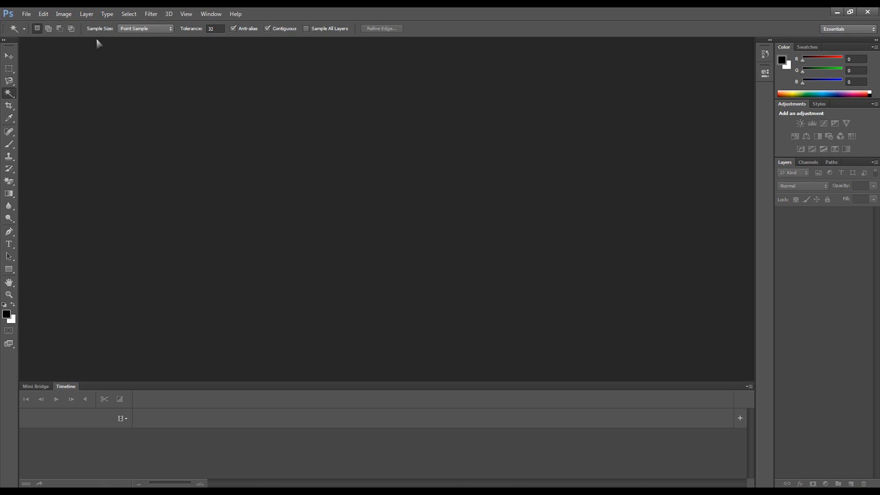
left_click(26, 13)
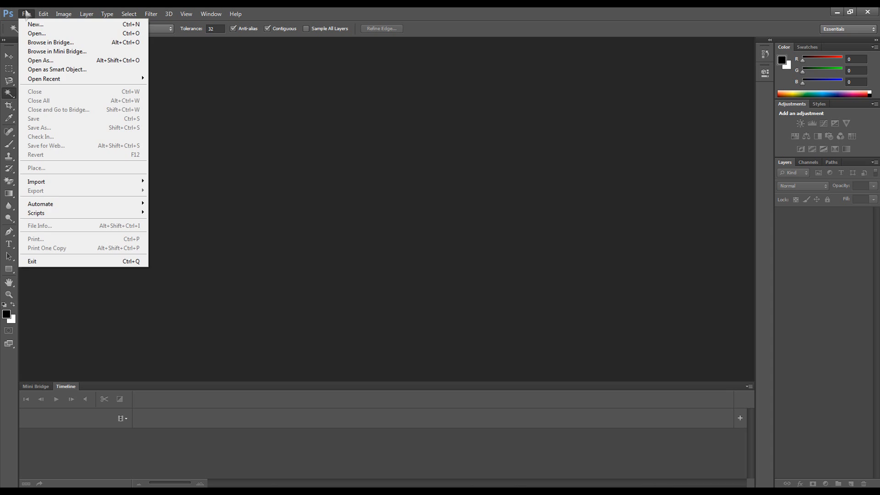
left_click(36, 25)
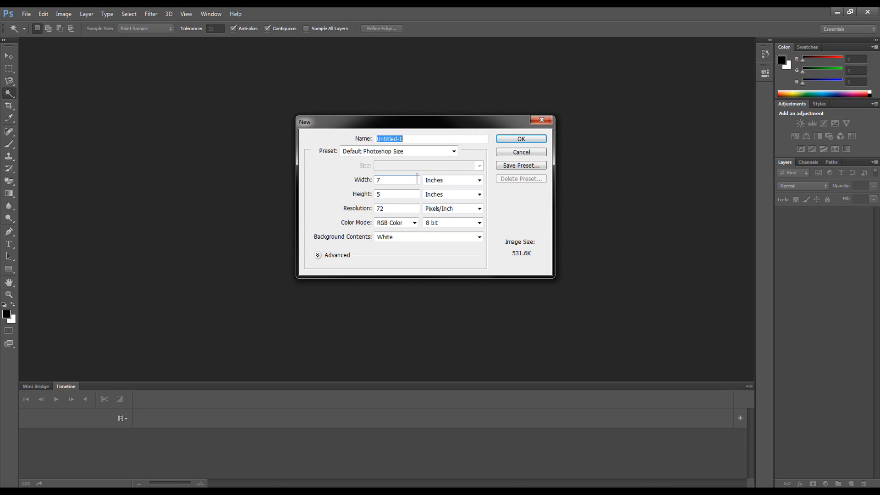
left_click(478, 180)
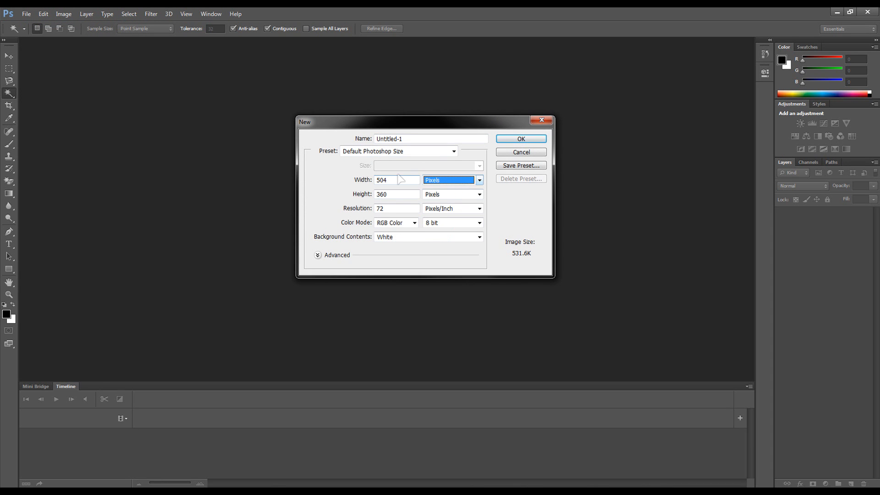
type("1920")
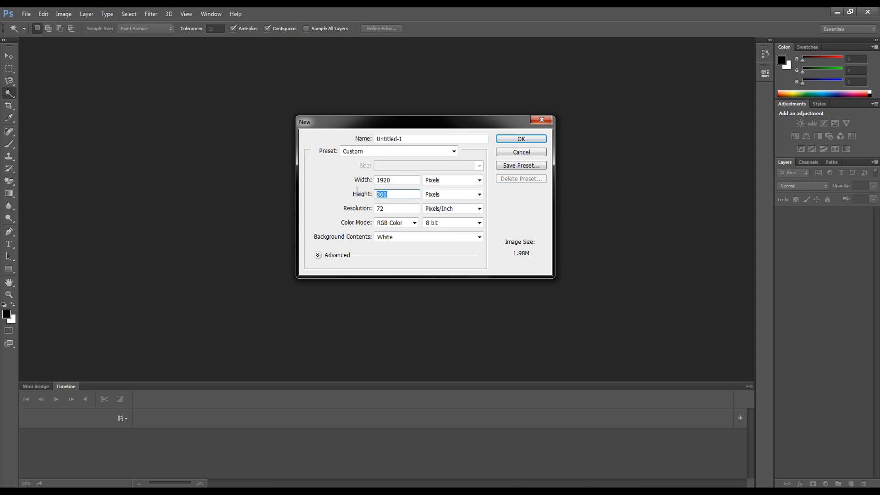
left_click(520, 152)
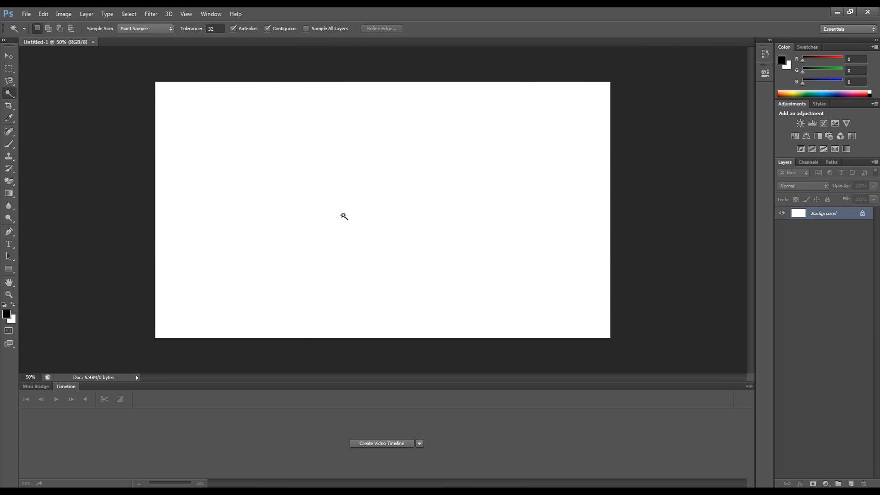
left_click(7, 55)
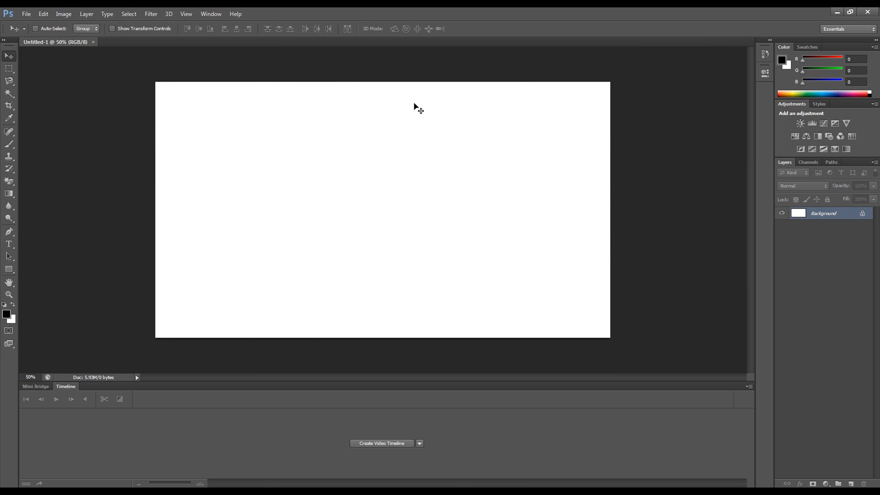
mouse_move(424, 170)
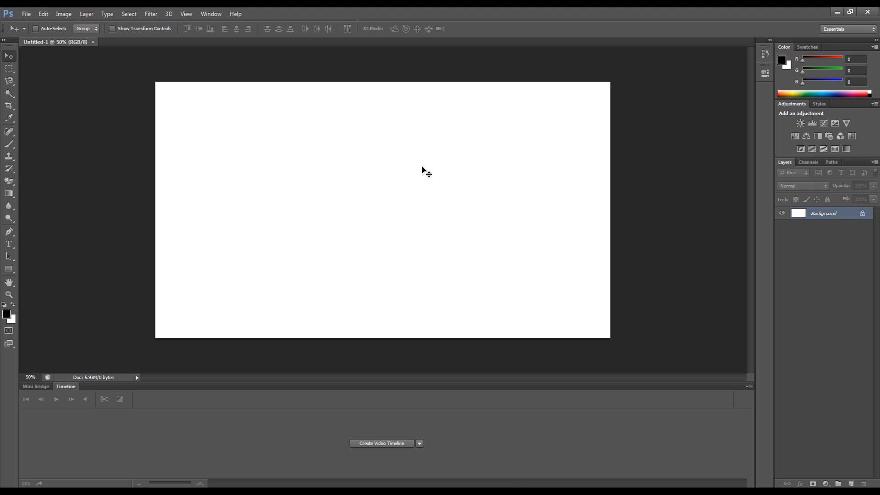
mouse_move(419, 164)
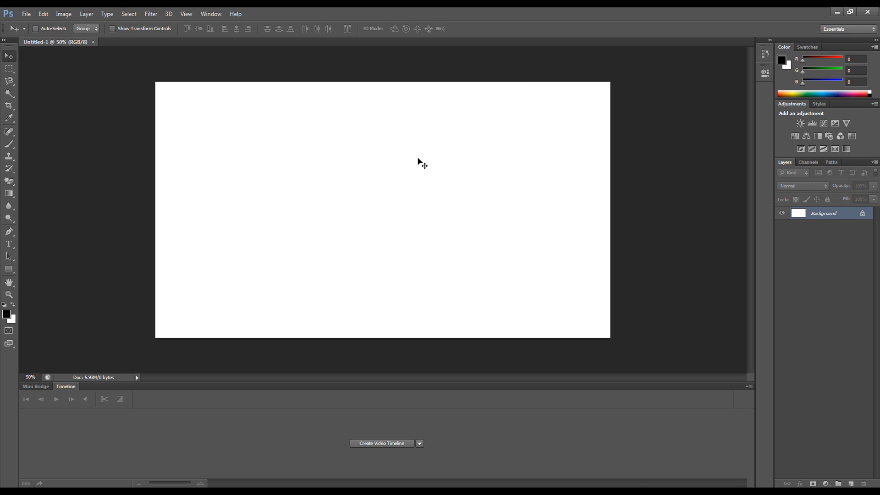
mouse_move(186, 176)
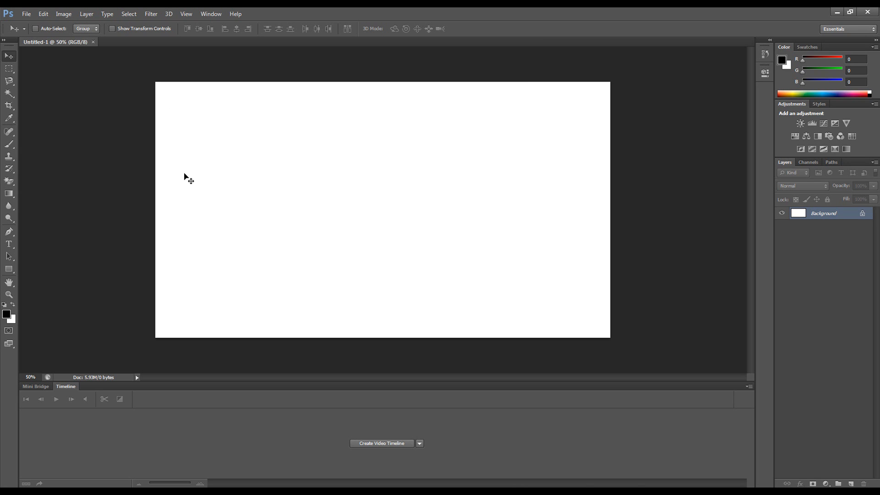
mouse_move(143, 265)
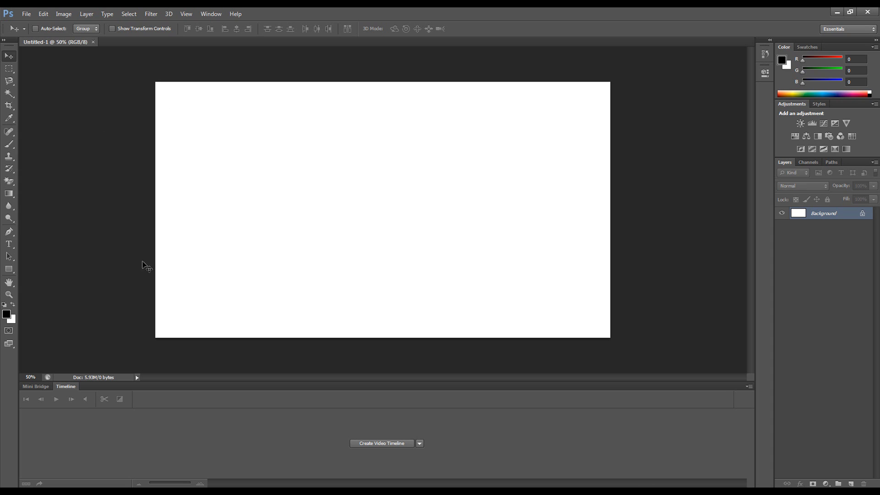
mouse_move(386, 80)
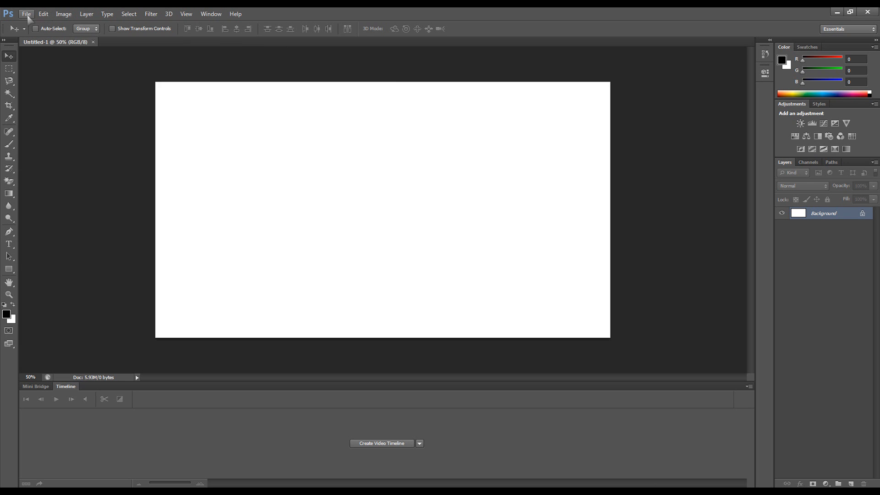
Open MVI_0141.MOV as a video layer and scrub the Timeline playhead forward
left_click(26, 14)
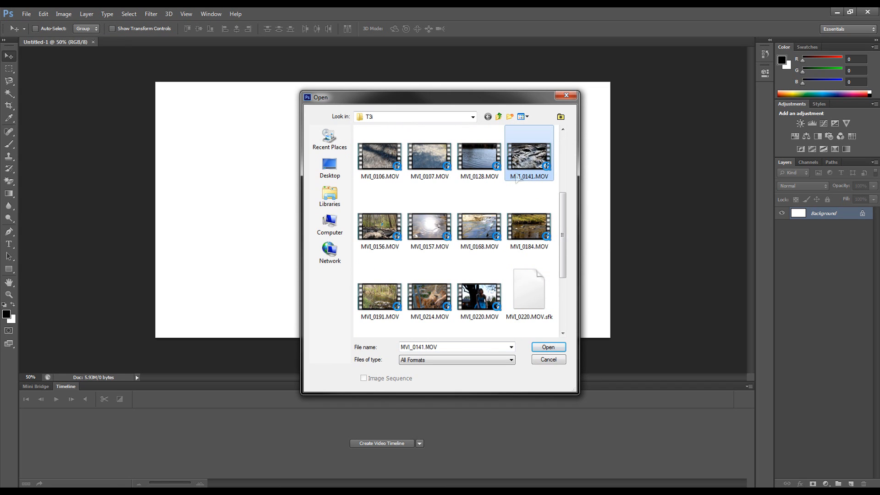
left_click(548, 359)
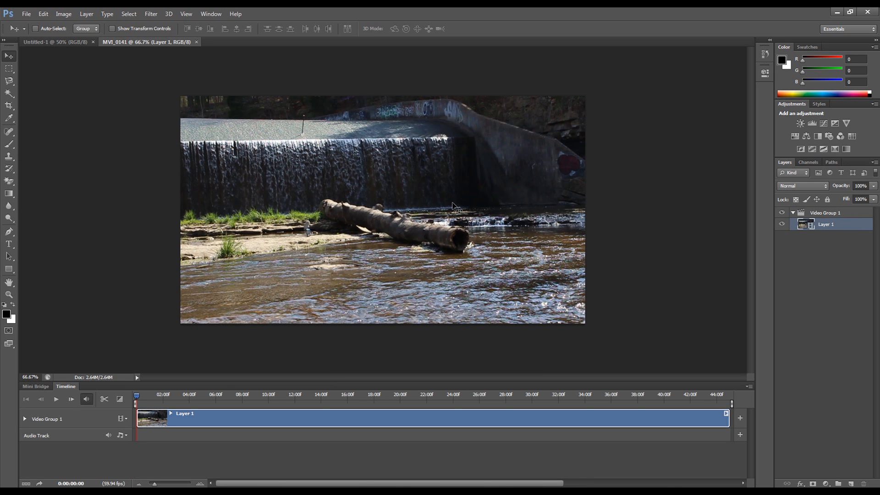
left_click(303, 394)
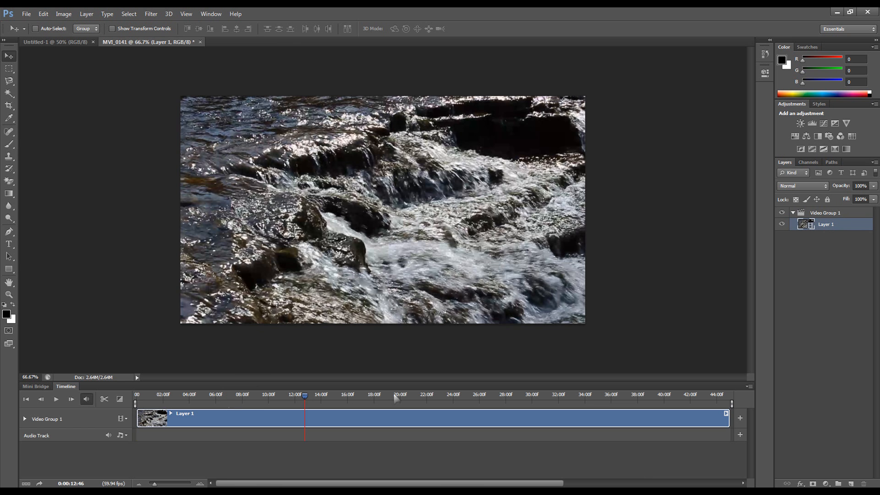
left_click_drag(305, 395, 301, 396)
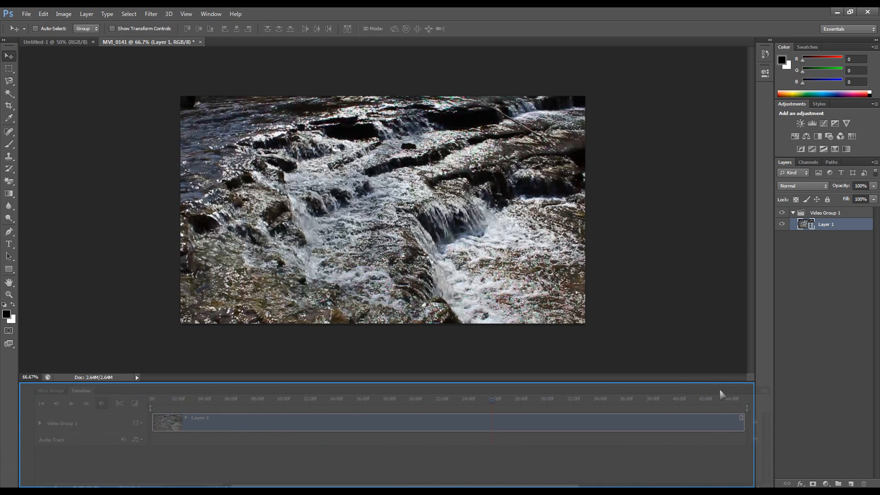
left_click(186, 418)
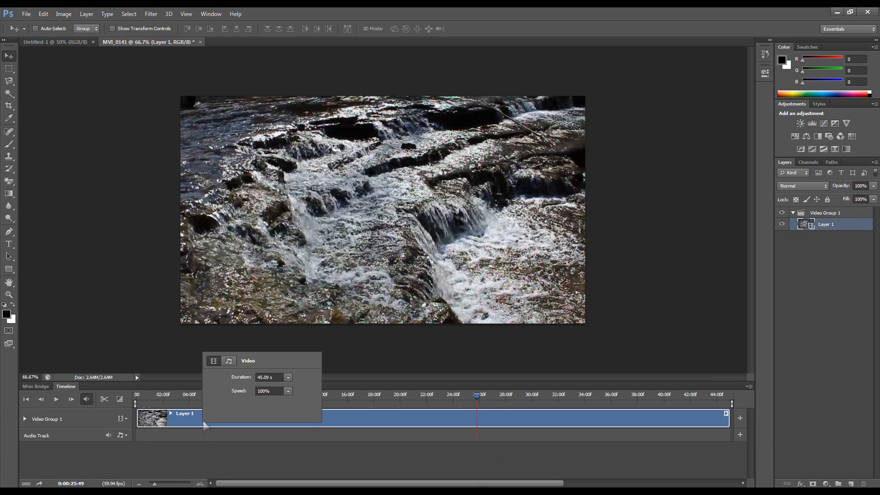
left_click(227, 433)
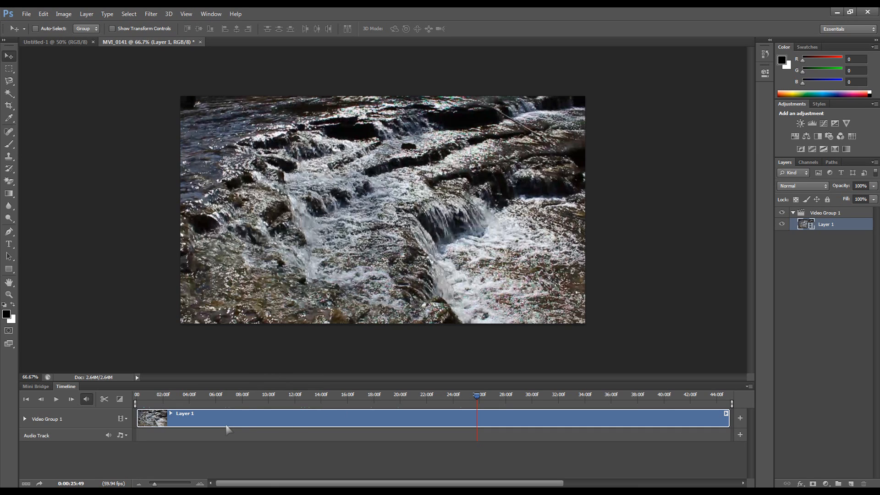
mouse_move(362, 470)
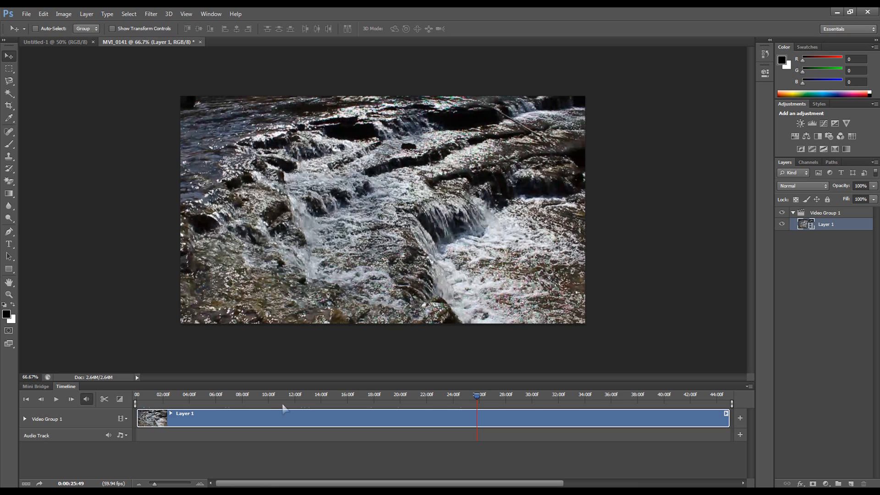
mouse_move(549, 418)
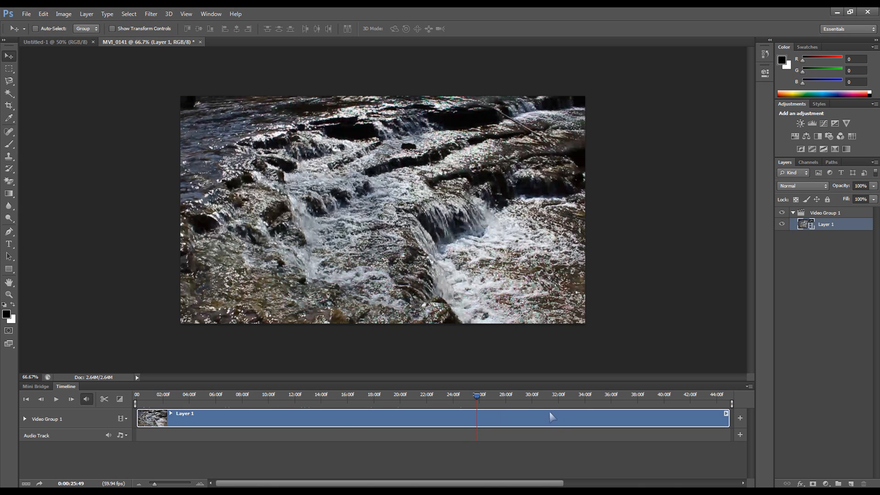
left_click(7, 105)
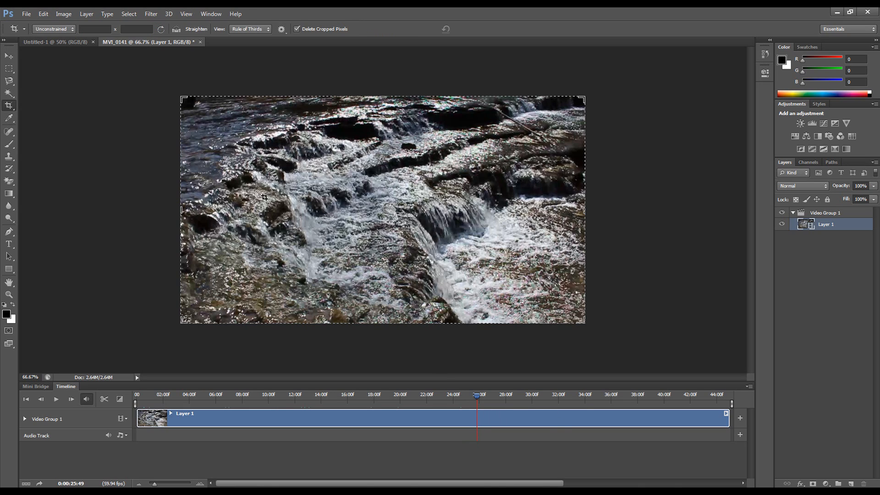
left_click(10, 92)
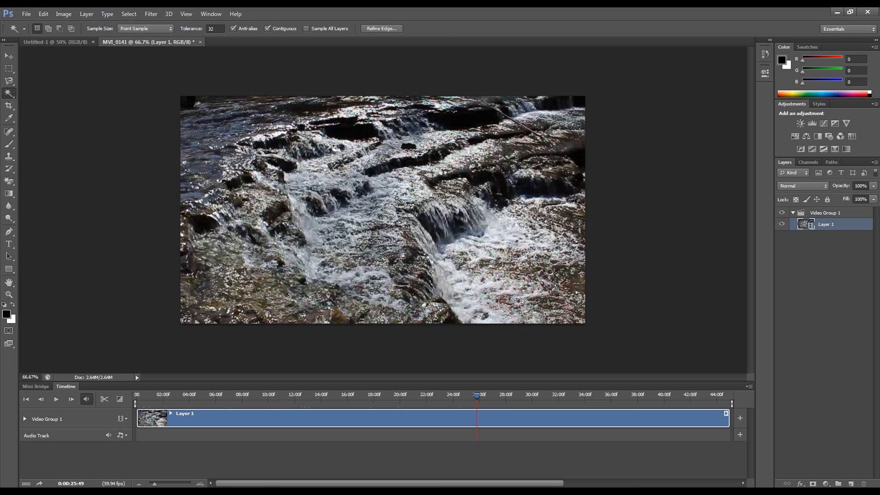
mouse_move(173, 194)
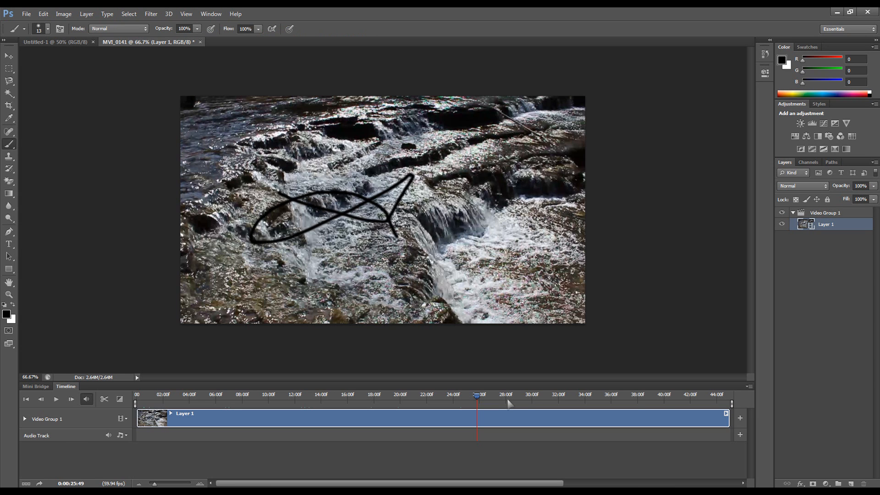
left_click_drag(477, 395, 467, 396)
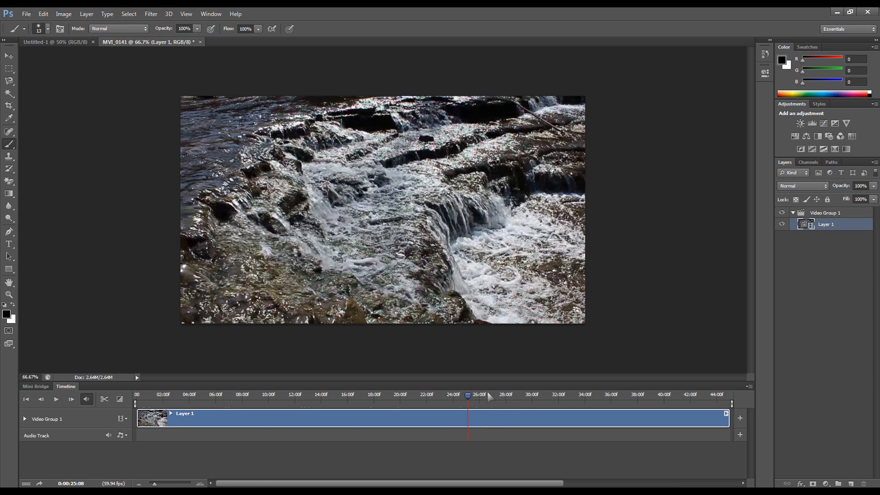
left_click_drag(468, 395, 487, 396)
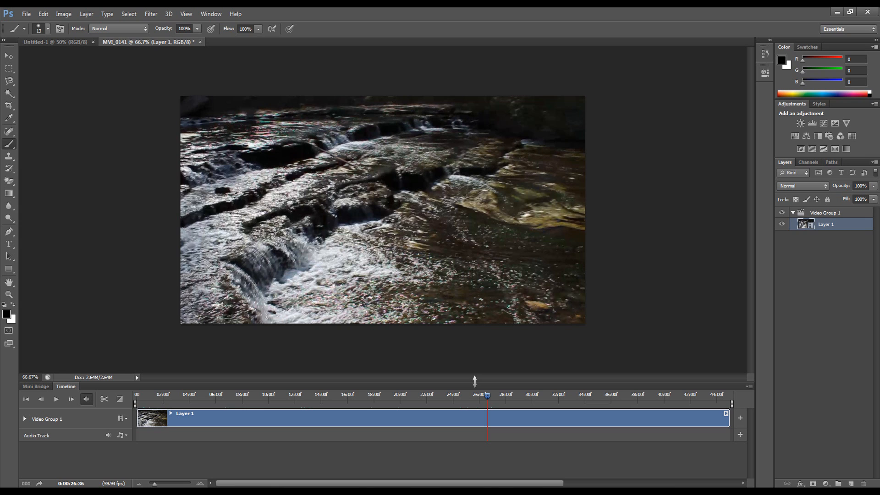
left_click_drag(487, 395, 477, 395)
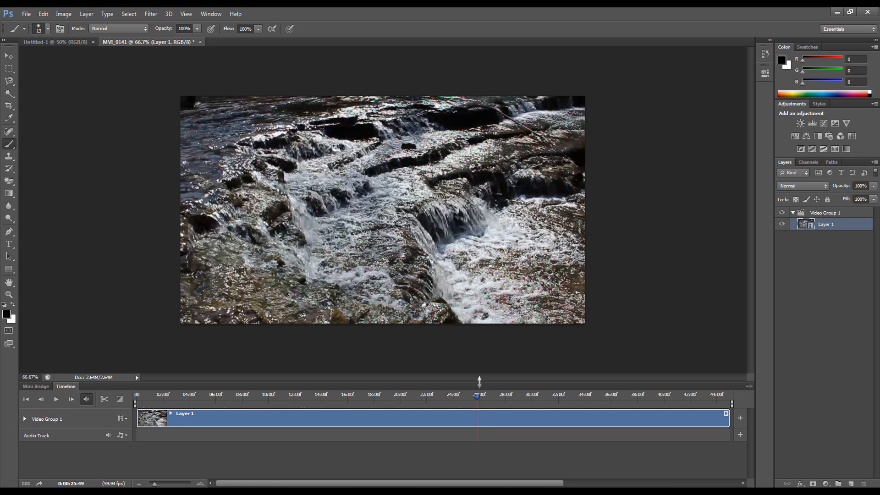
left_click(151, 14)
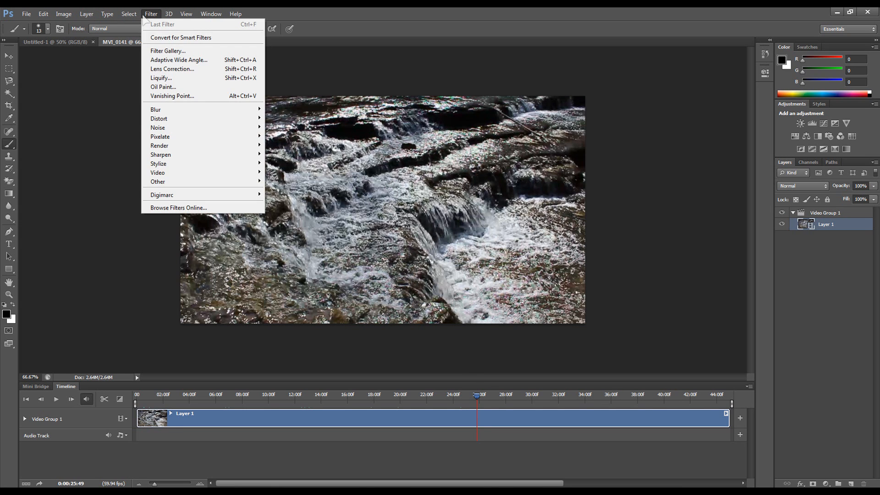
mouse_move(155, 110)
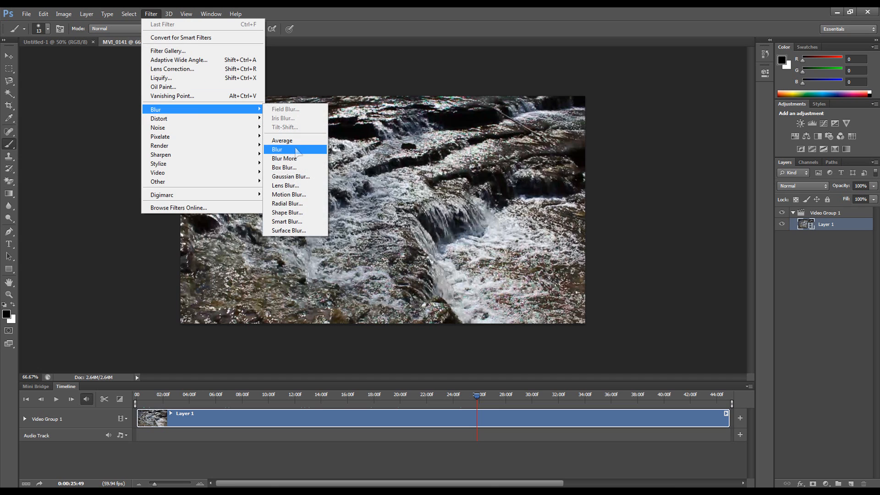
left_click(291, 176)
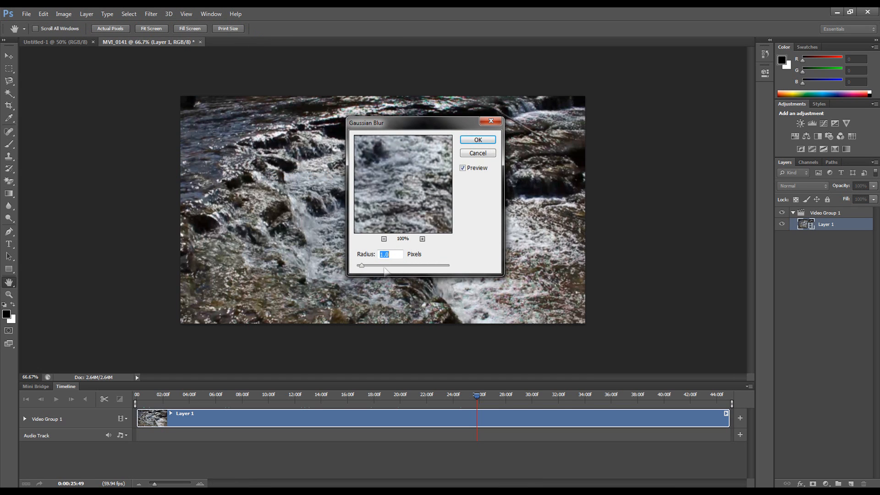
left_click_drag(361, 265, 388, 265)
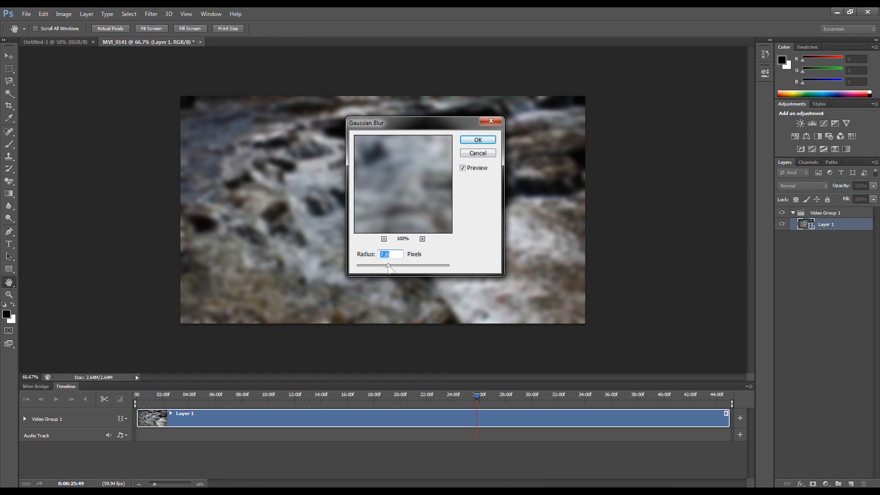
left_click(478, 140)
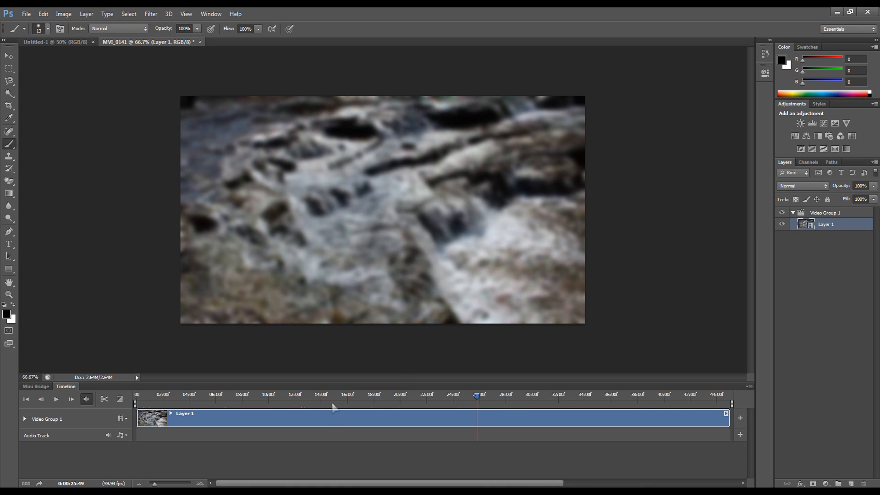
left_click(366, 408)
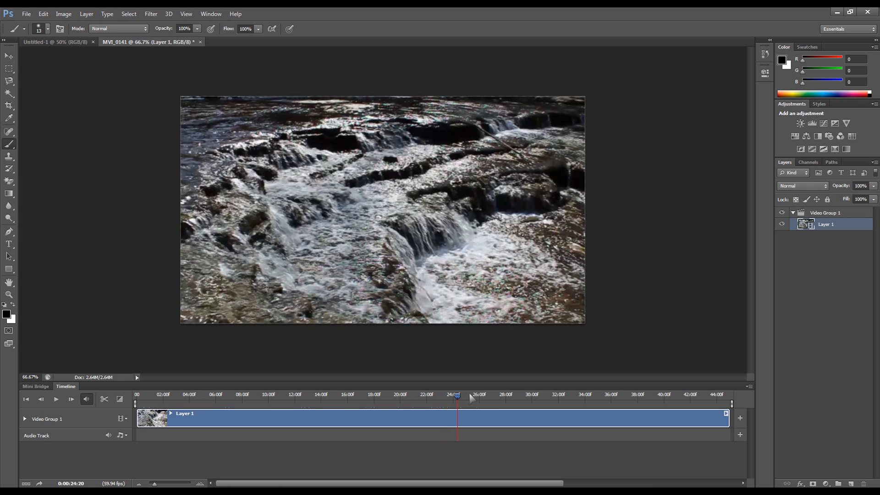
left_click_drag(457, 394, 477, 394)
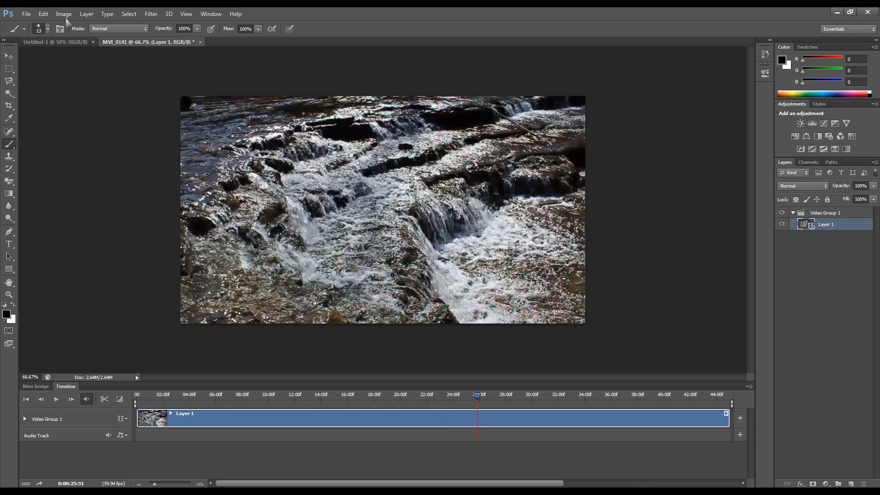
left_click(44, 14)
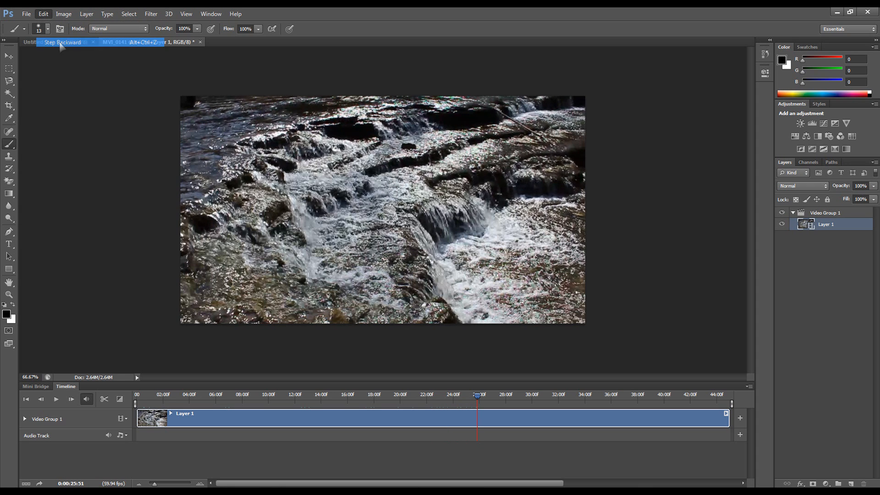
left_click(235, 14)
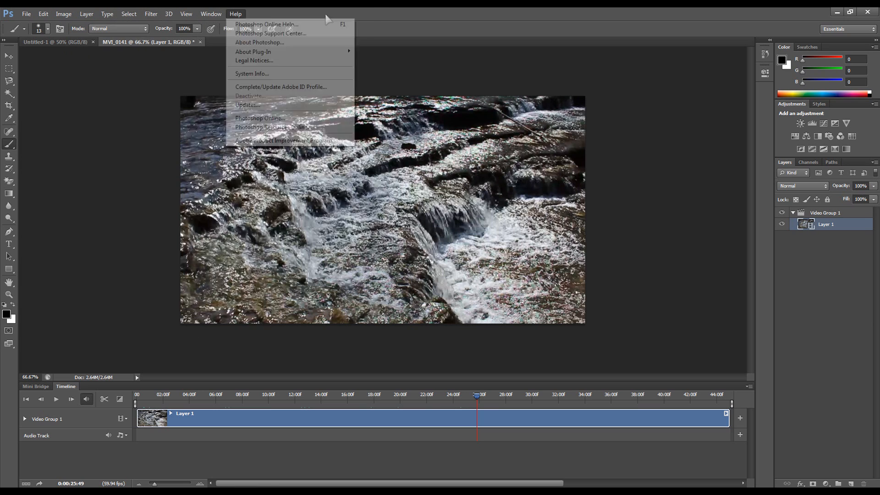
From the Untitled-1 tab, cancel the New dialog and open IMG_0009.JPG from the T3 folder
left_click(55, 42)
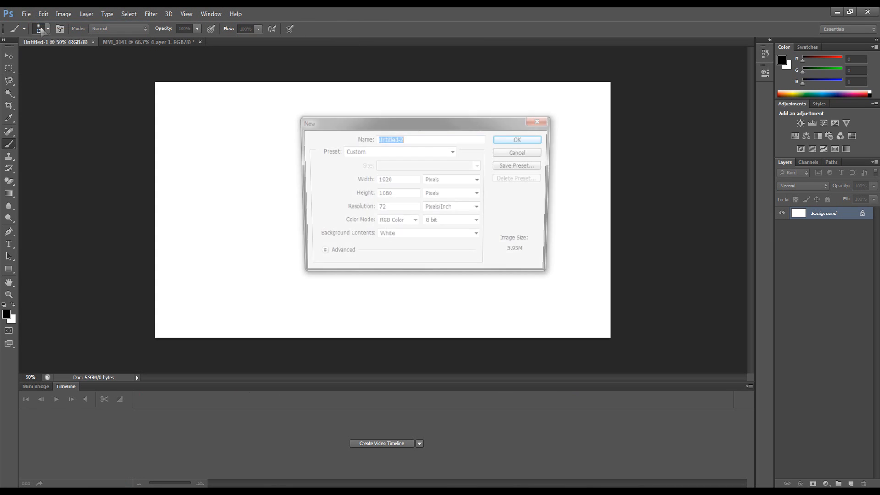
left_click(516, 153)
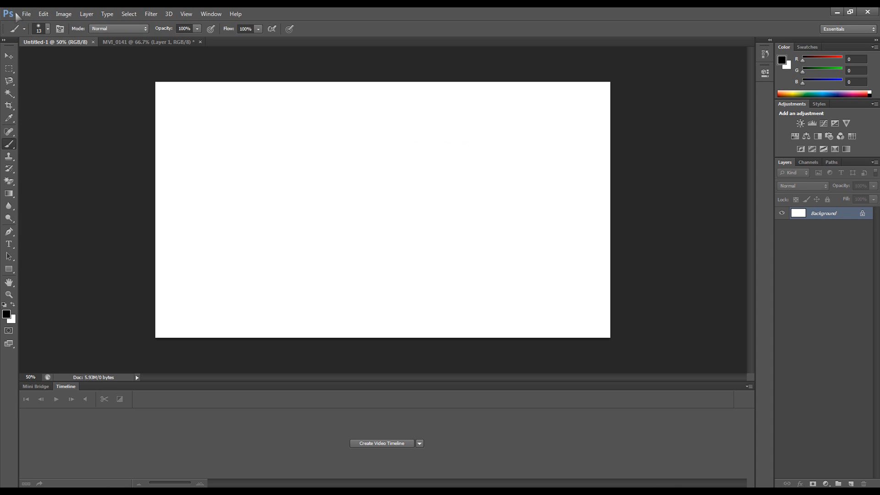
left_click(27, 14)
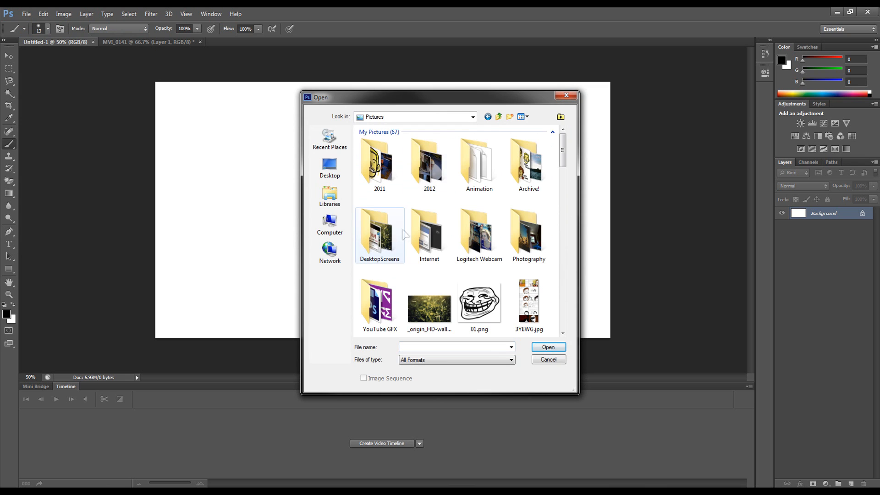
double_click(379, 229)
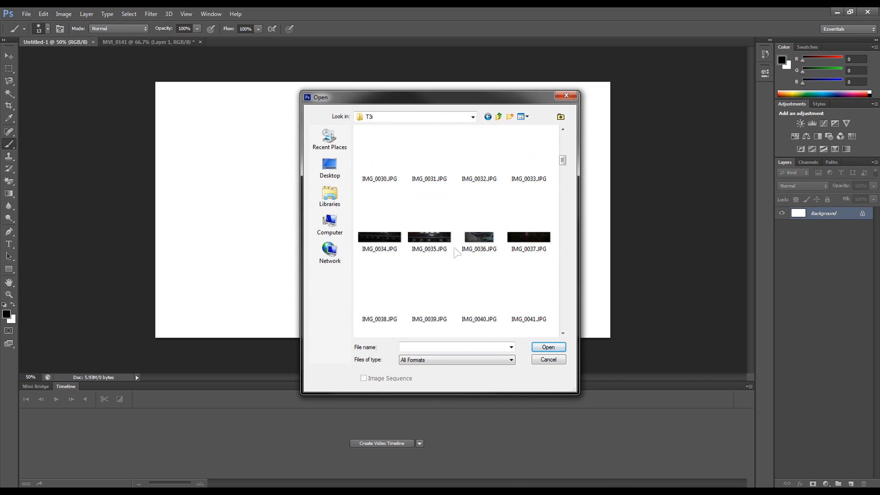
left_click(548, 359)
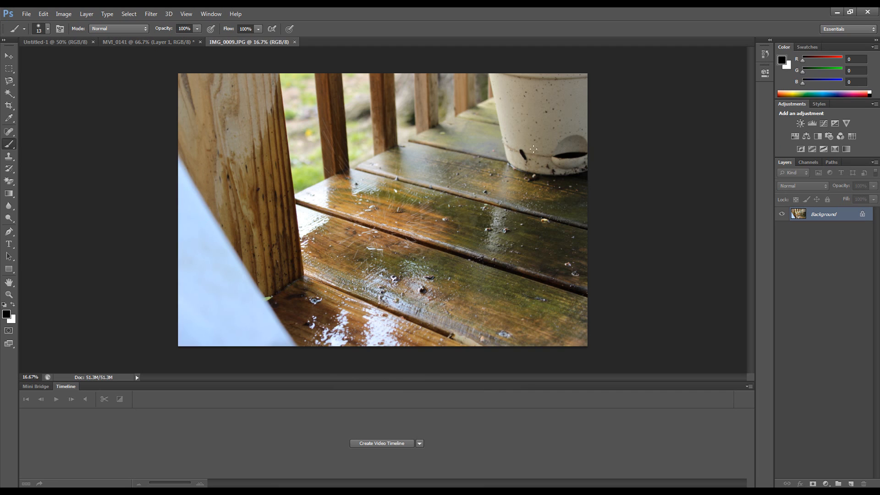
mouse_move(627, 153)
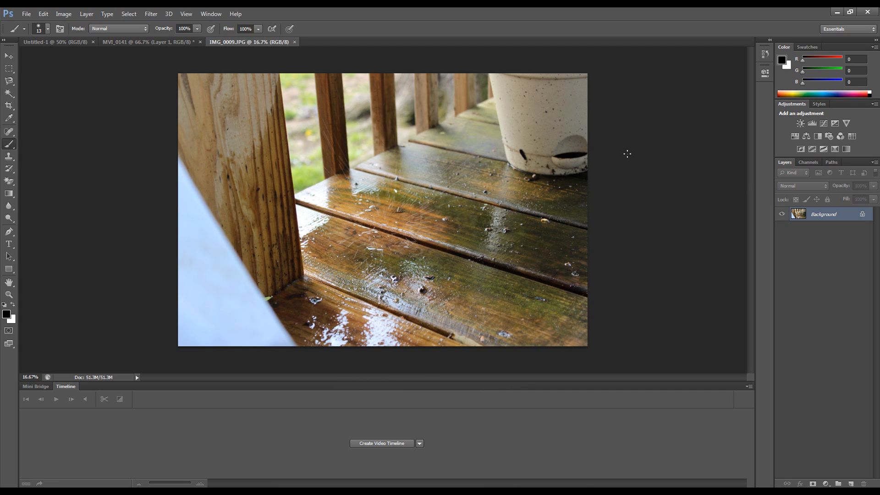